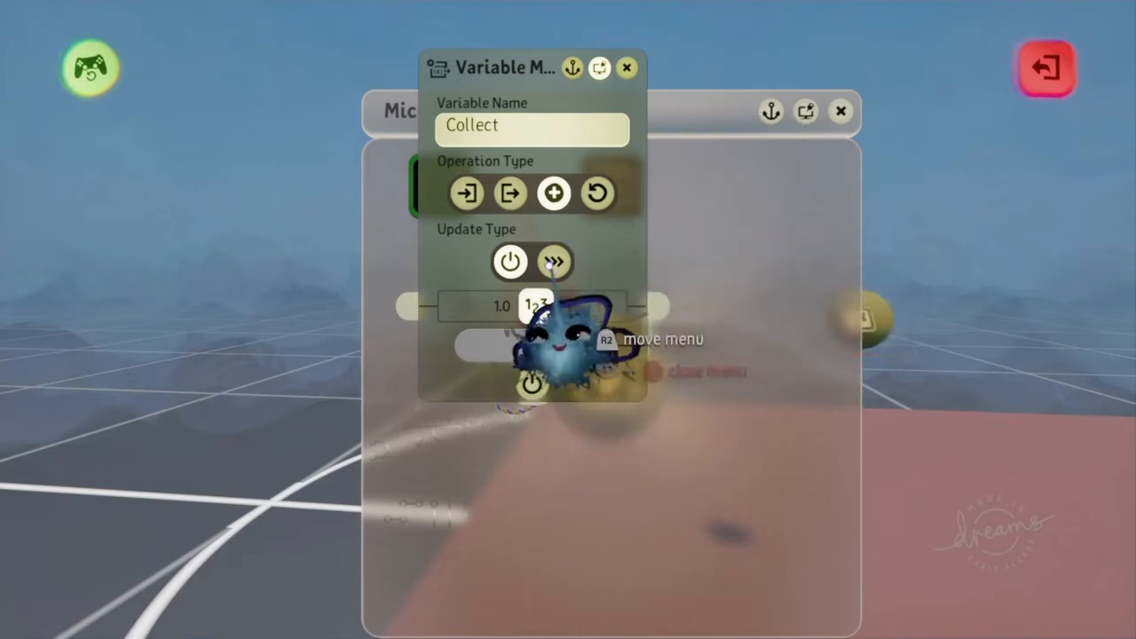
mouse_move(509, 261)
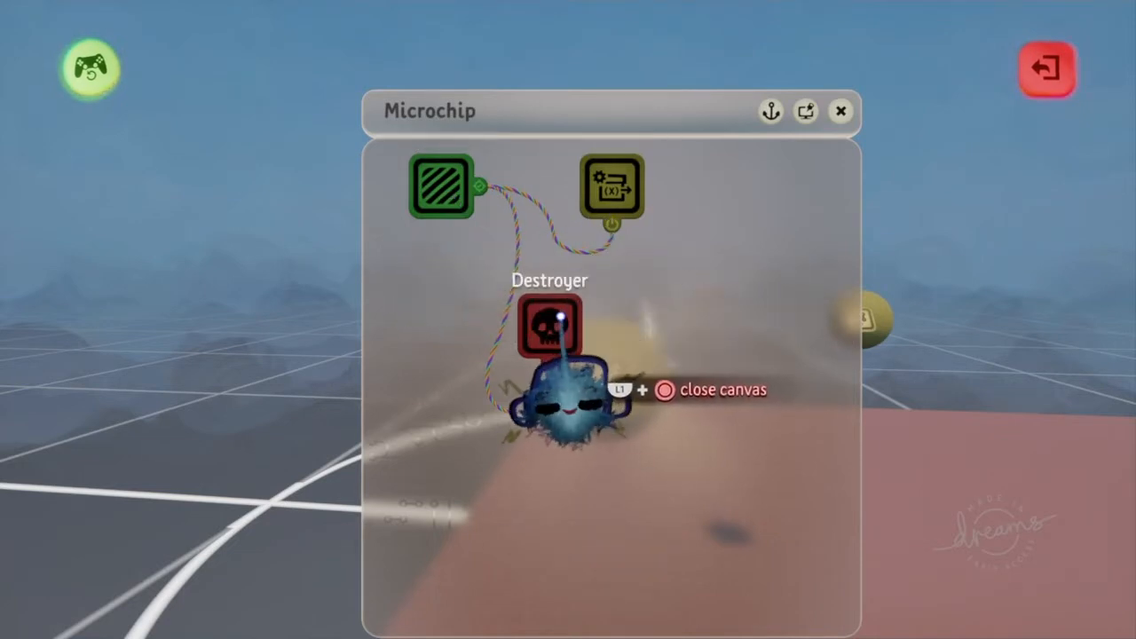
Close the coin's microchip to return to the scene with the figure and coins
click(612, 184)
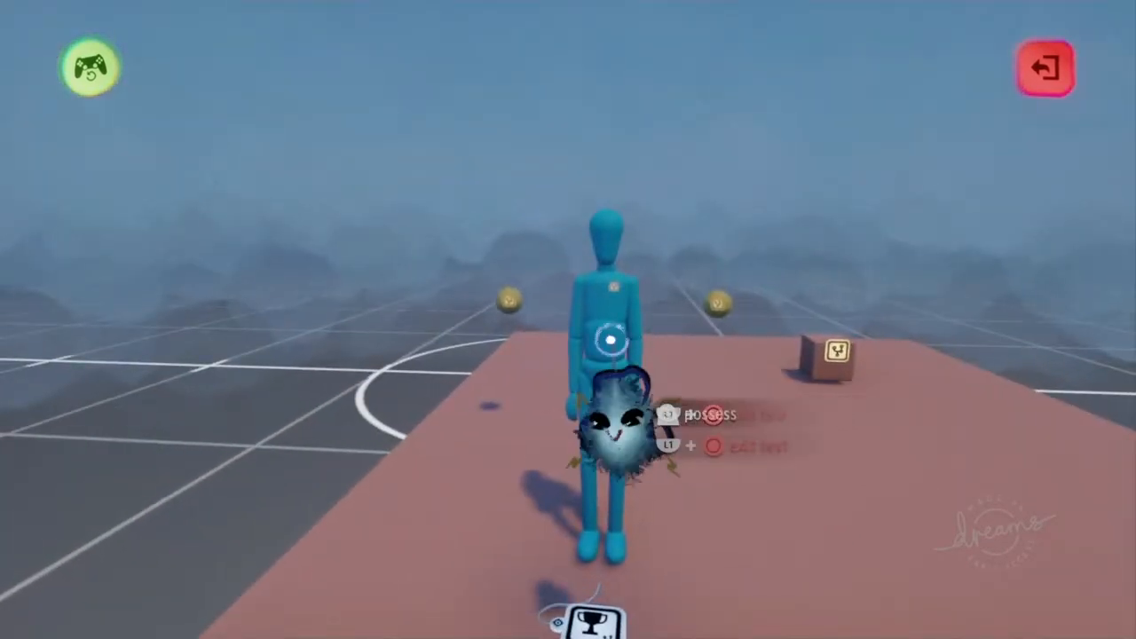
Return to edit mode, viewing the pickup box and its microchip up close
click(1045, 67)
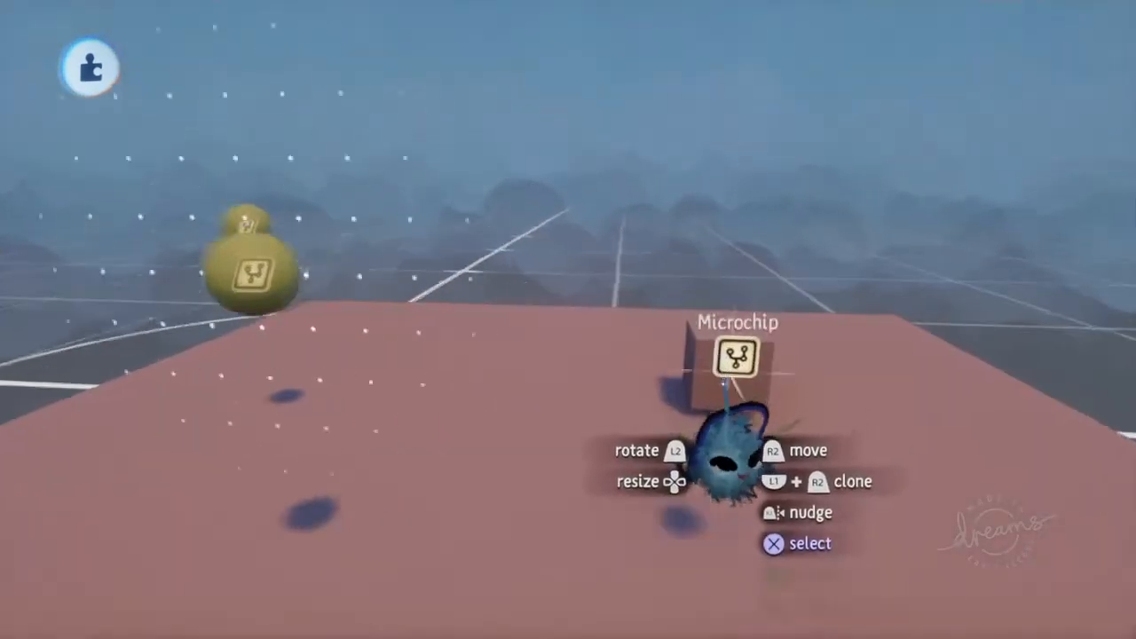
Open the pickup box's microchip to reach the controller sensor beside 'Pay here'
click(737, 360)
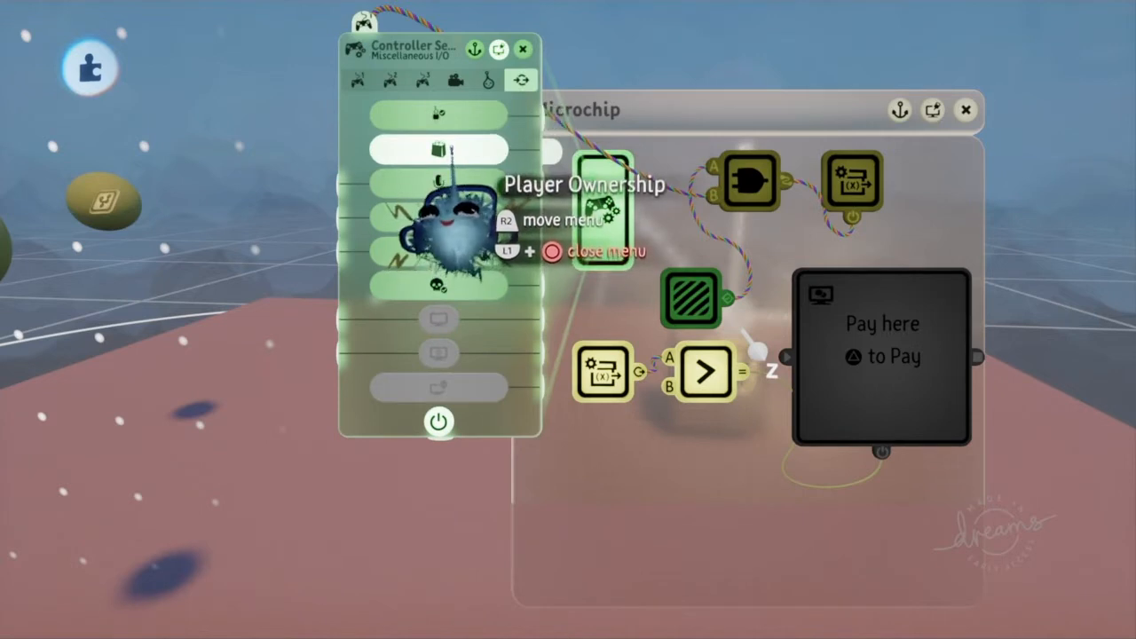
Set the controller sensor's Possession Mode to Remote Controllable and close its settings
click(486, 80)
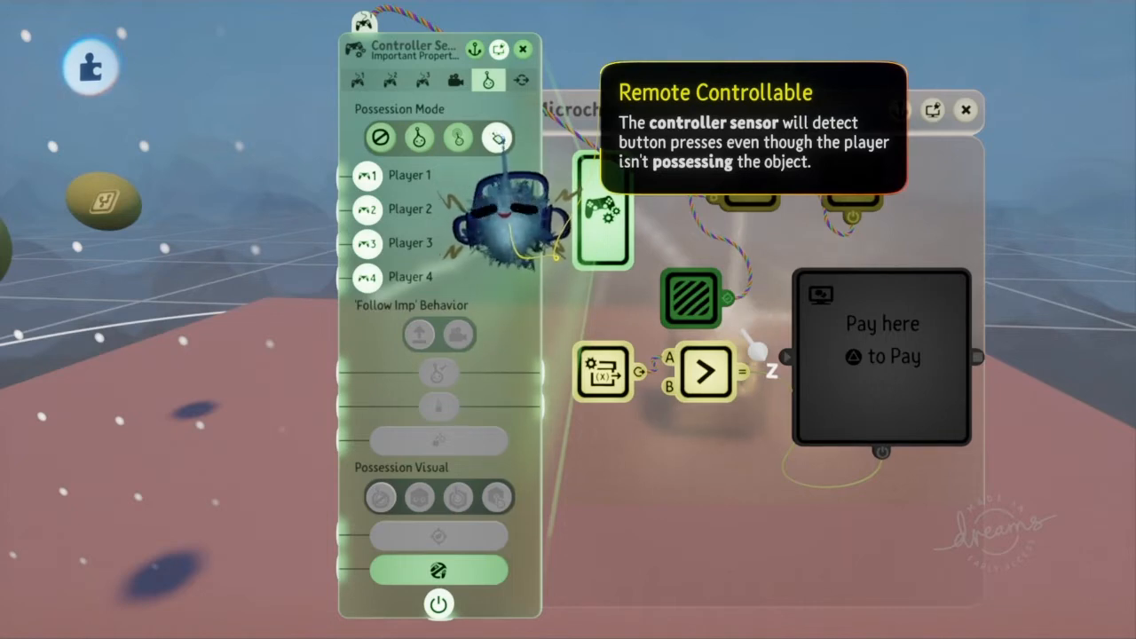
click(522, 49)
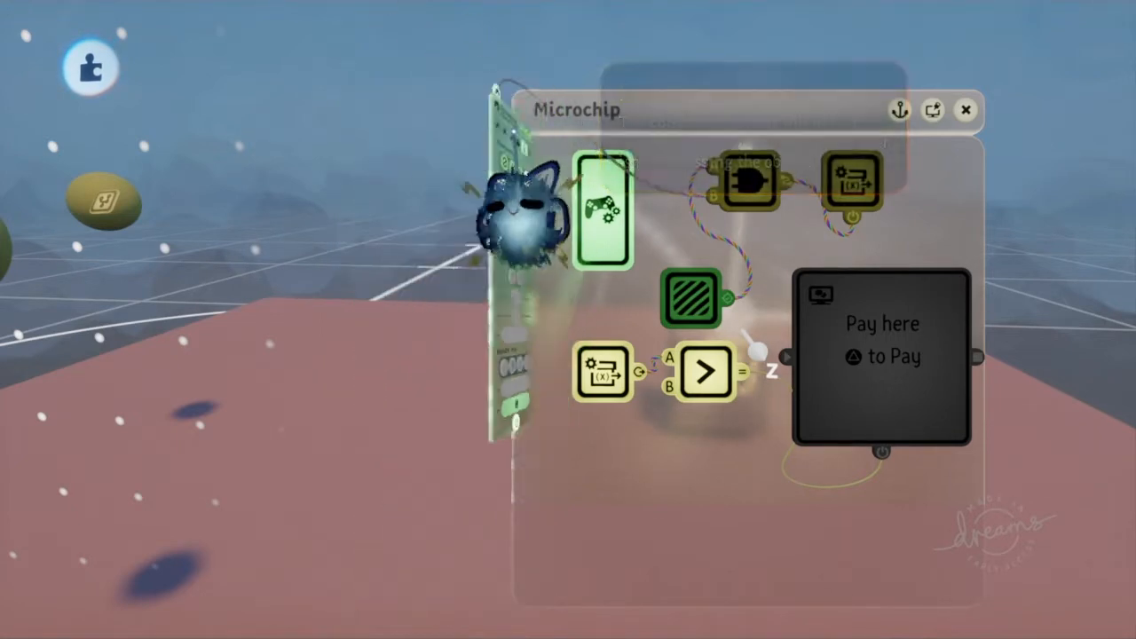